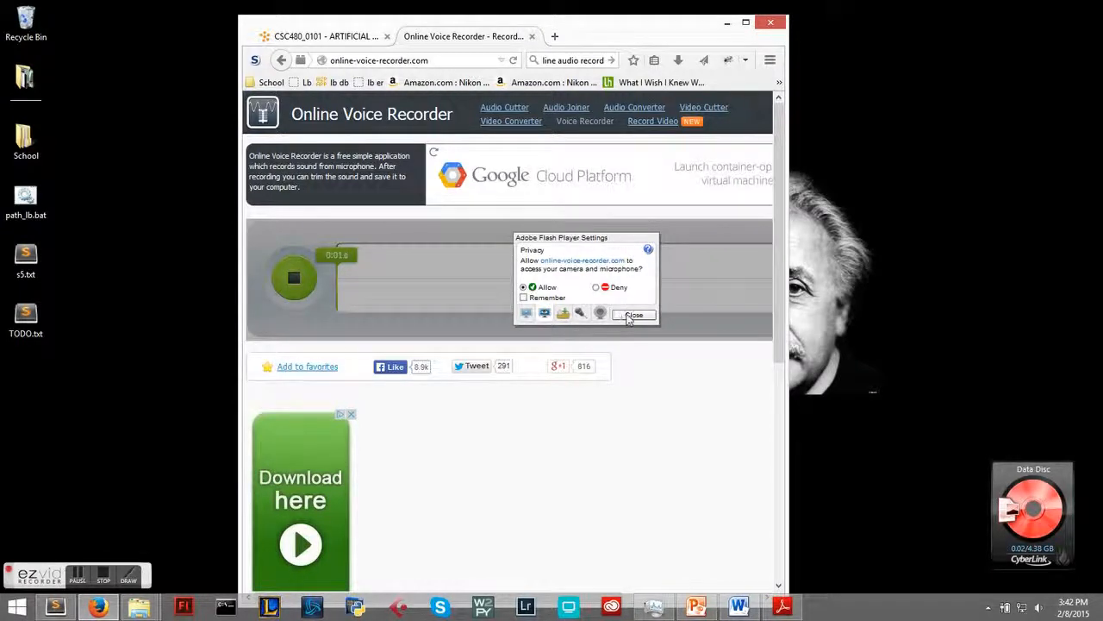
Step: Minimize Firefox with the Online Voice Recorder to reveal the wallpaper desktop
click(633, 315)
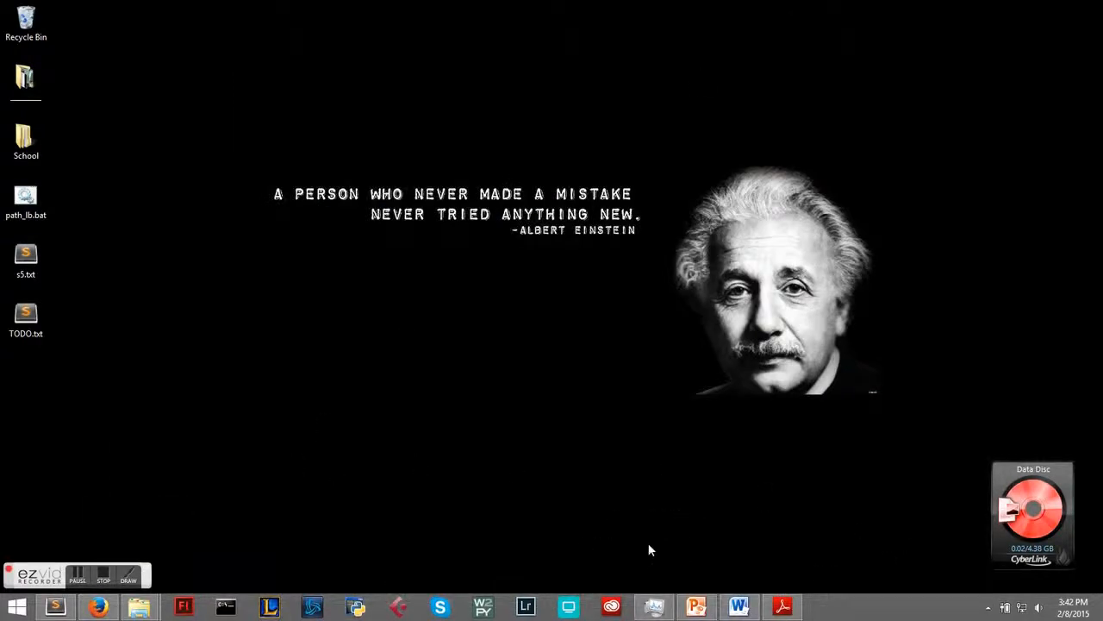
mouse_move(802, 541)
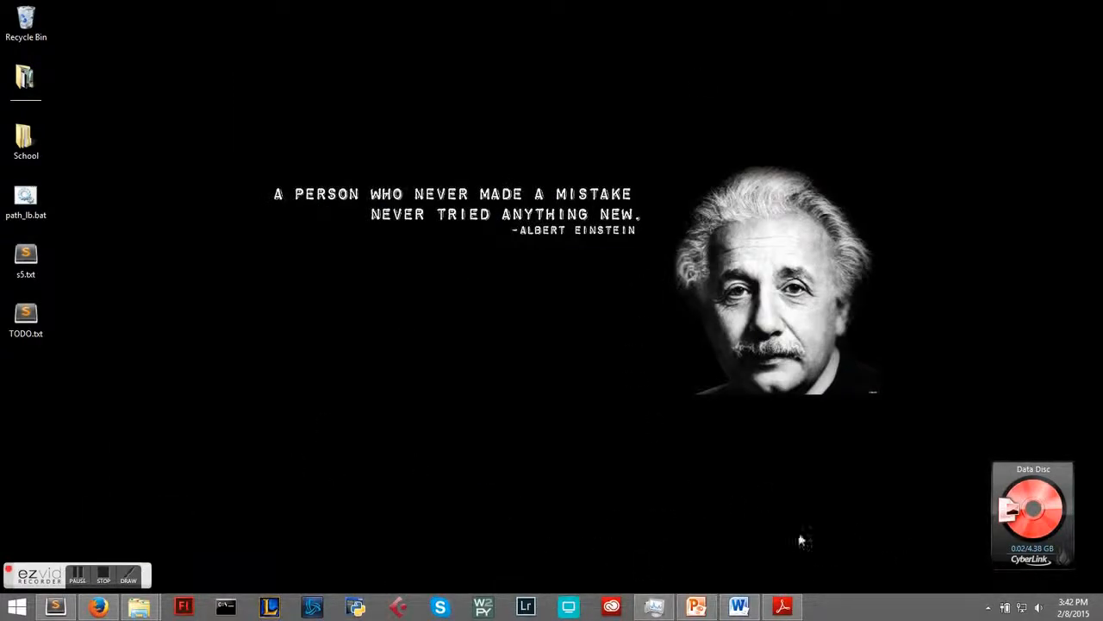
Step: Bring up the MiniMax Program Architecture PDF in Adobe Reader and scroll through its diagram
click(782, 606)
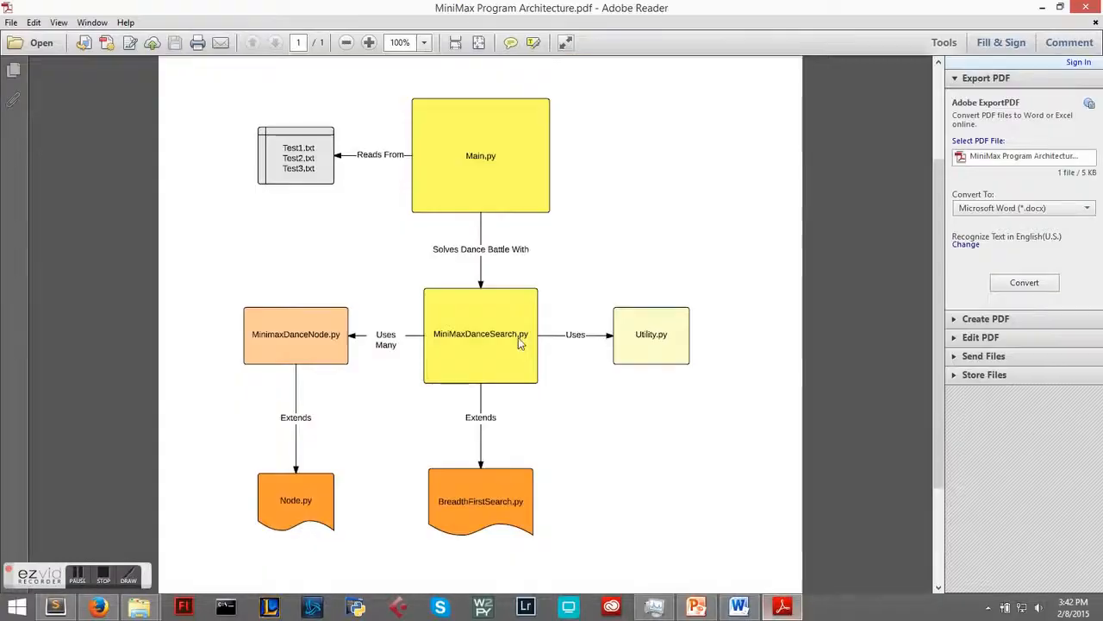
scroll(down, 3)
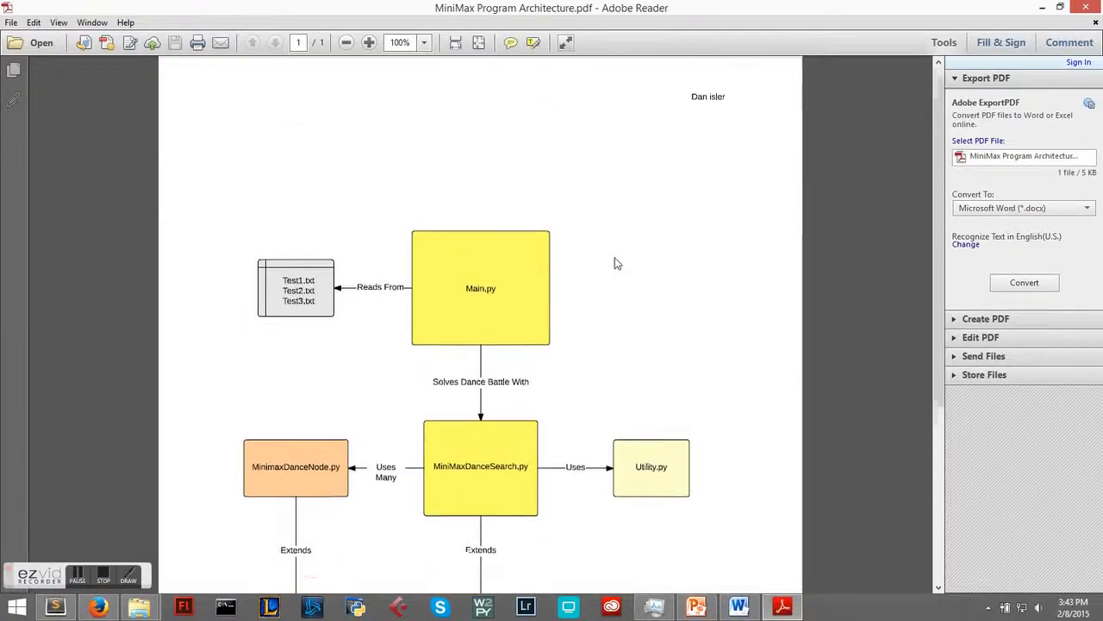
scroll(down, 3)
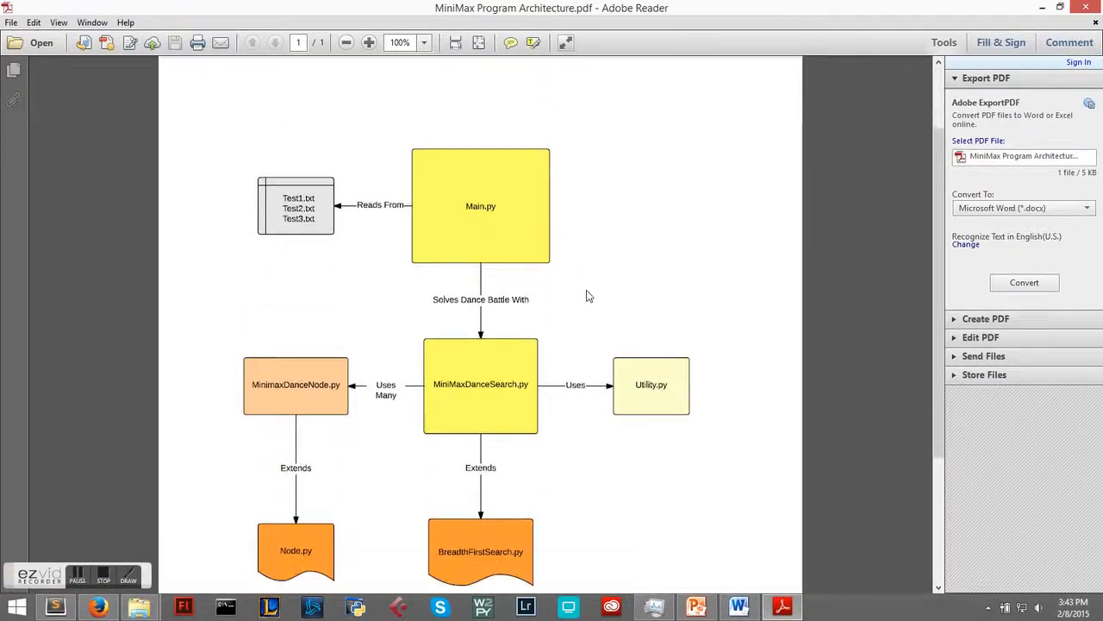
mouse_move(537, 209)
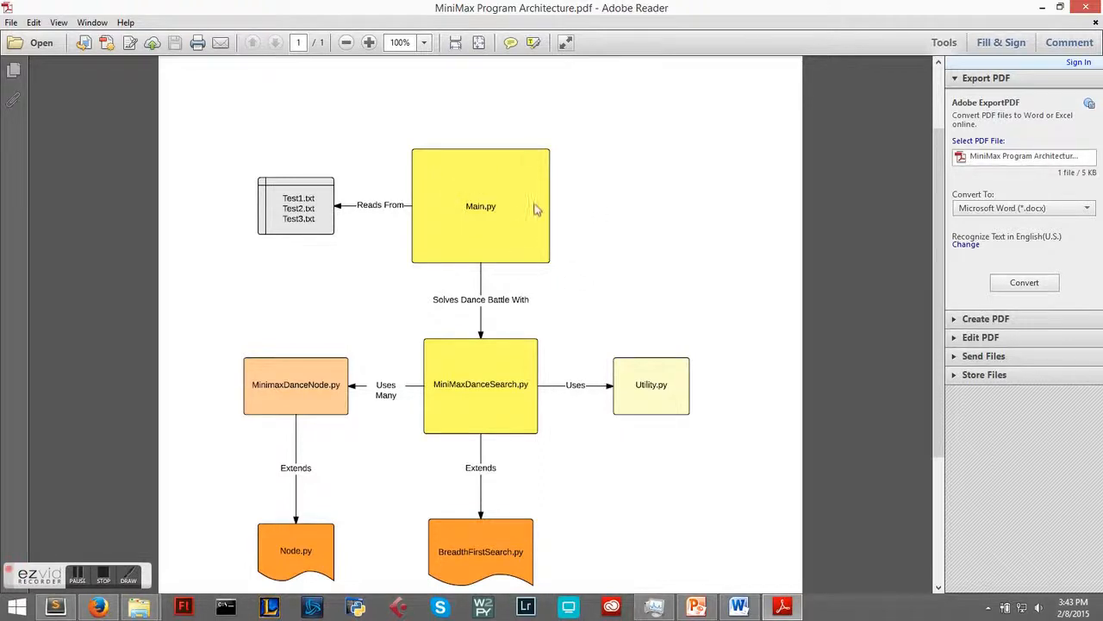
scroll(down, 3)
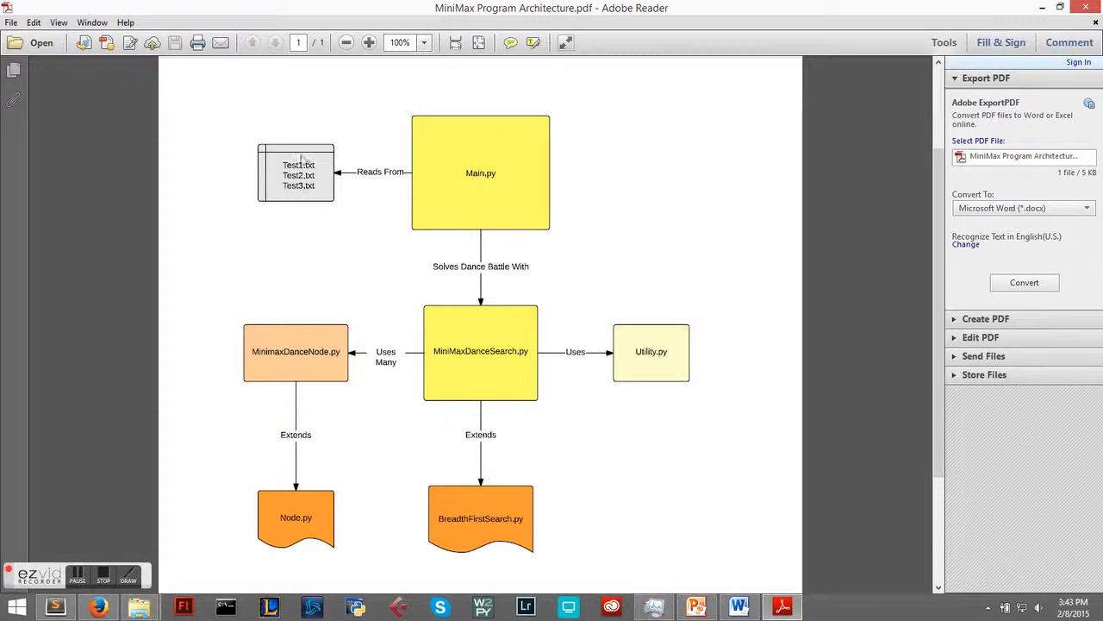
mouse_move(466, 180)
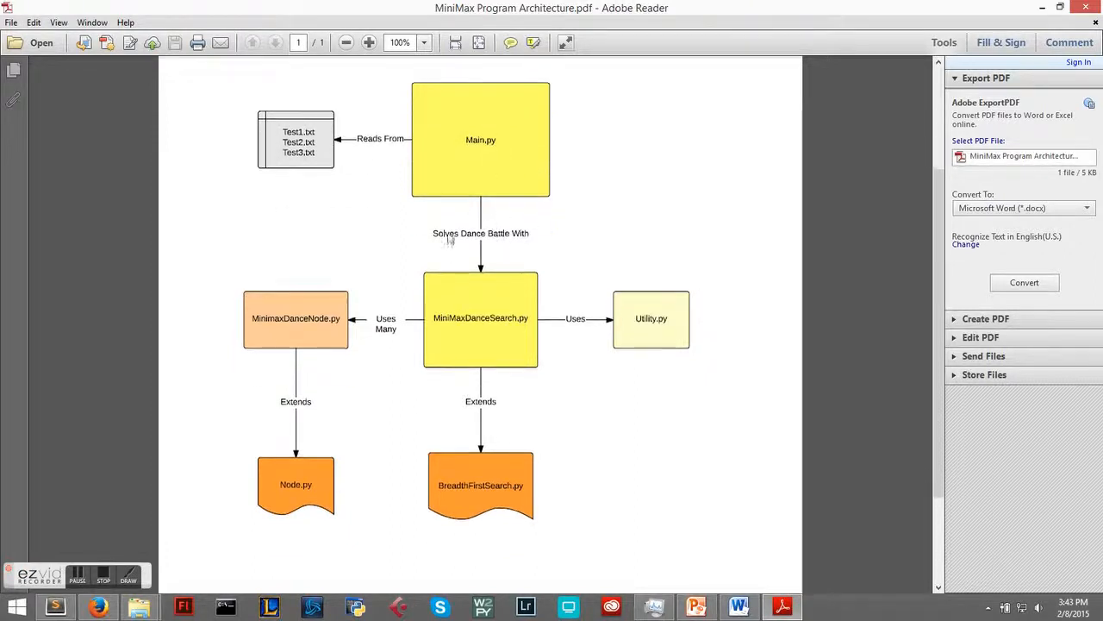
mouse_move(509, 334)
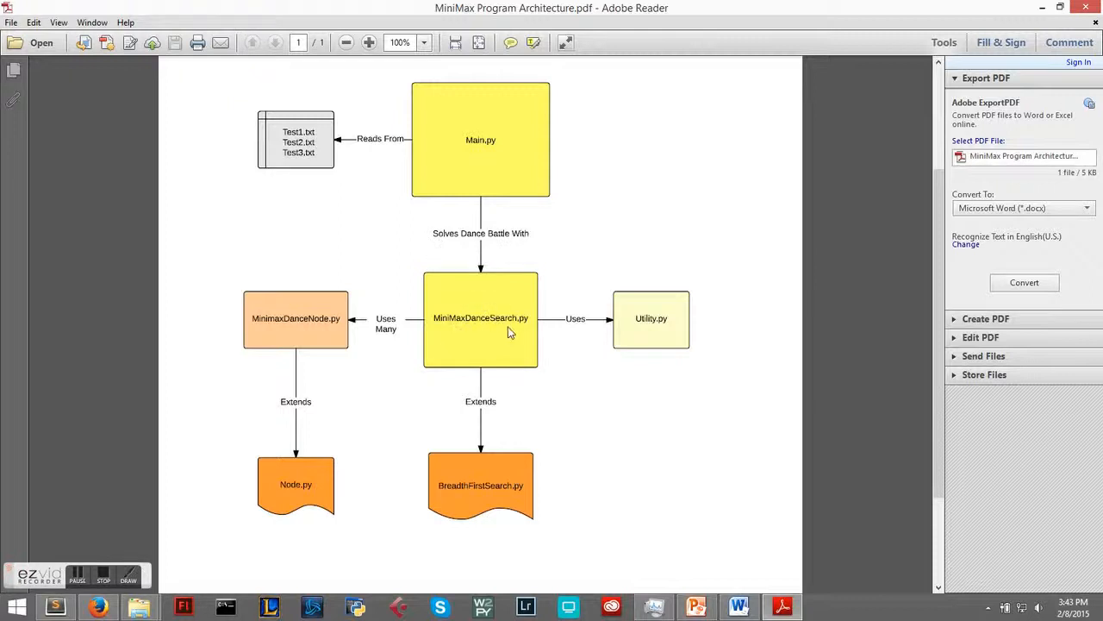
mouse_move(491, 435)
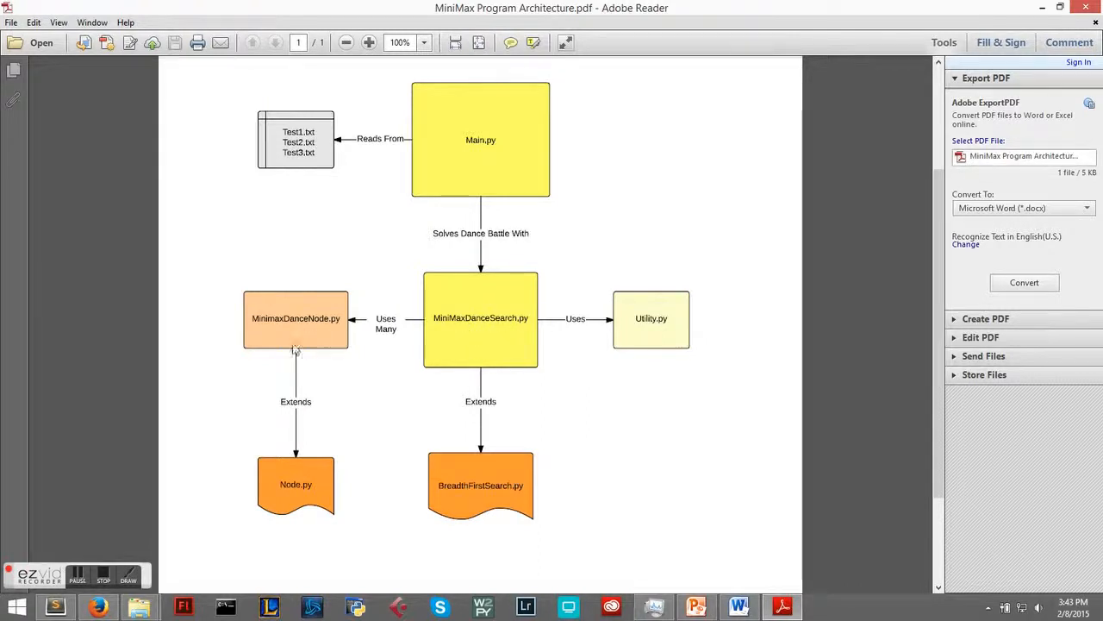
mouse_move(324, 395)
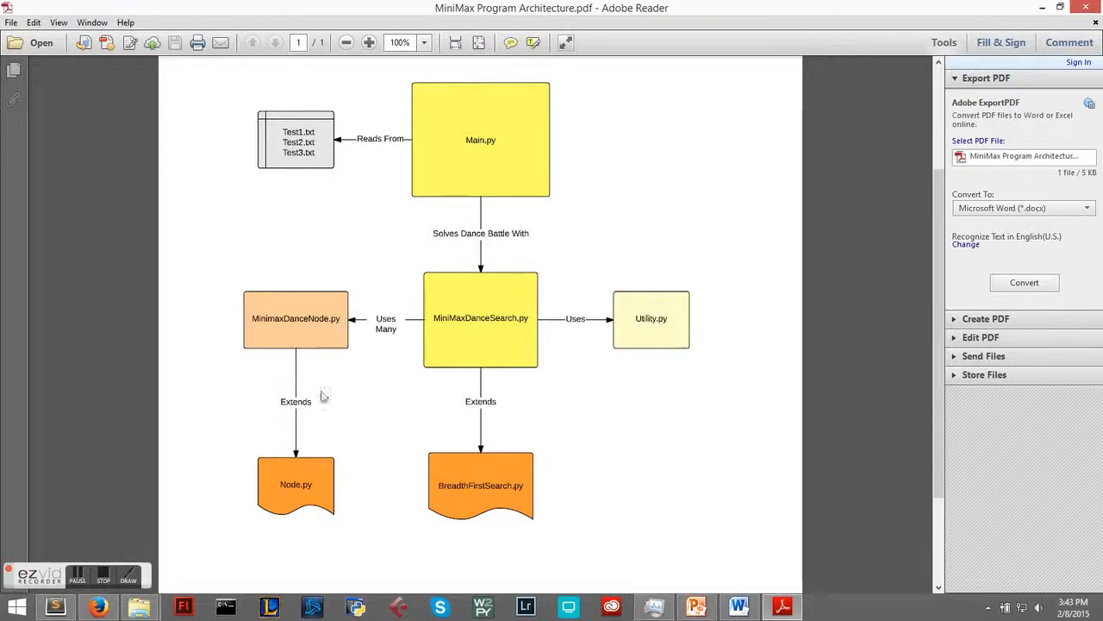
mouse_move(333, 369)
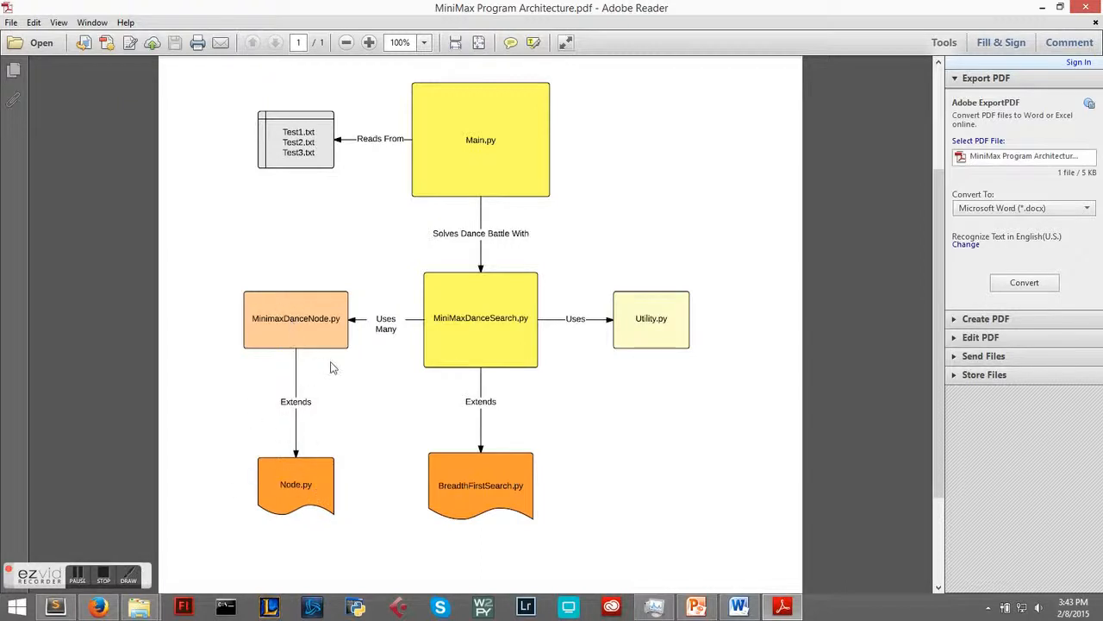
mouse_move(646, 360)
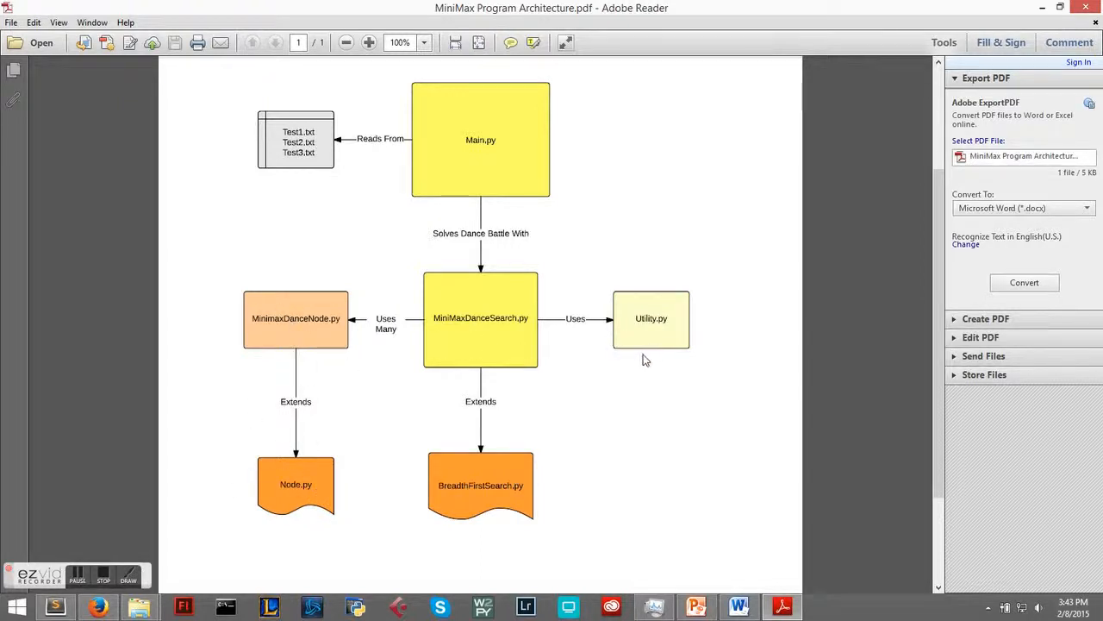
mouse_move(652, 320)
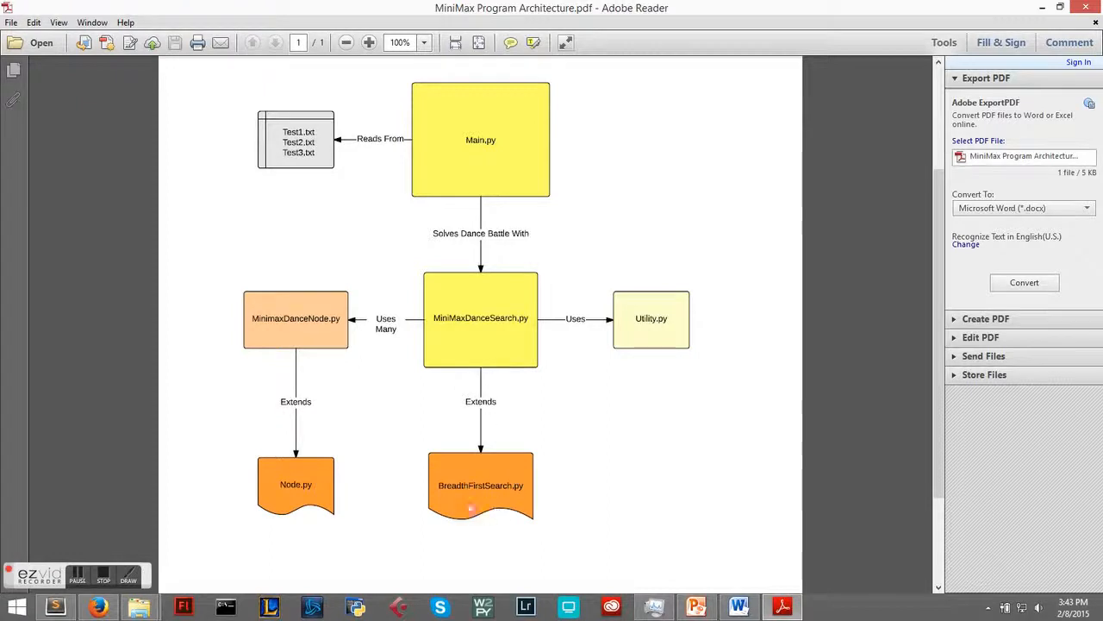
mouse_move(489, 462)
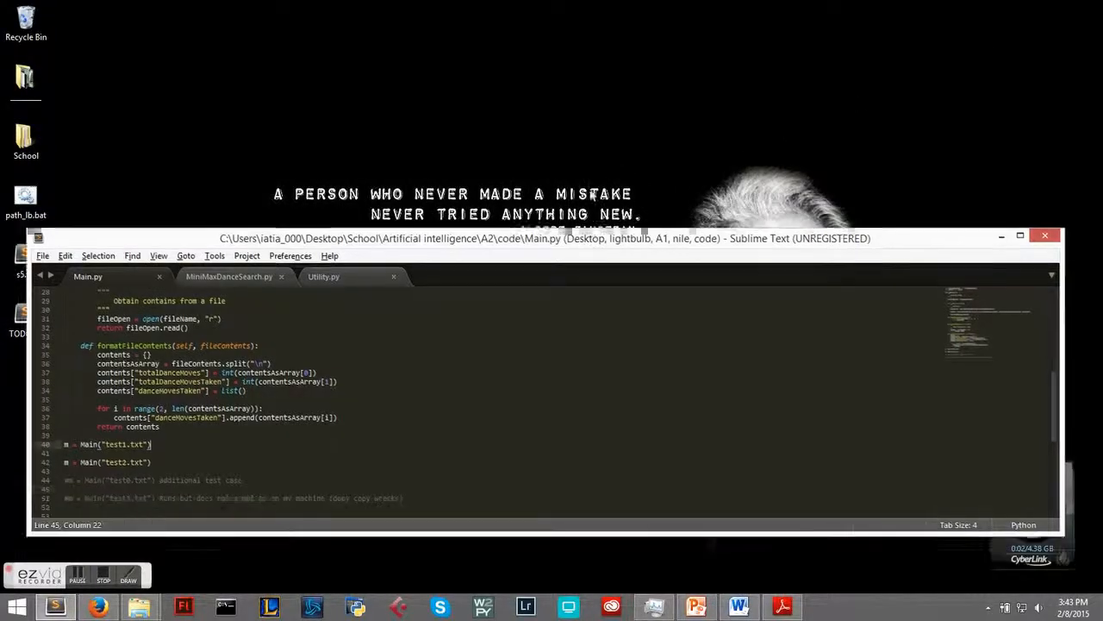
Step: Maximize Sublime Text, show Main.py's 'Max wins' run output, and switch to MiniMaxDanceSearch.py
click(1020, 238)
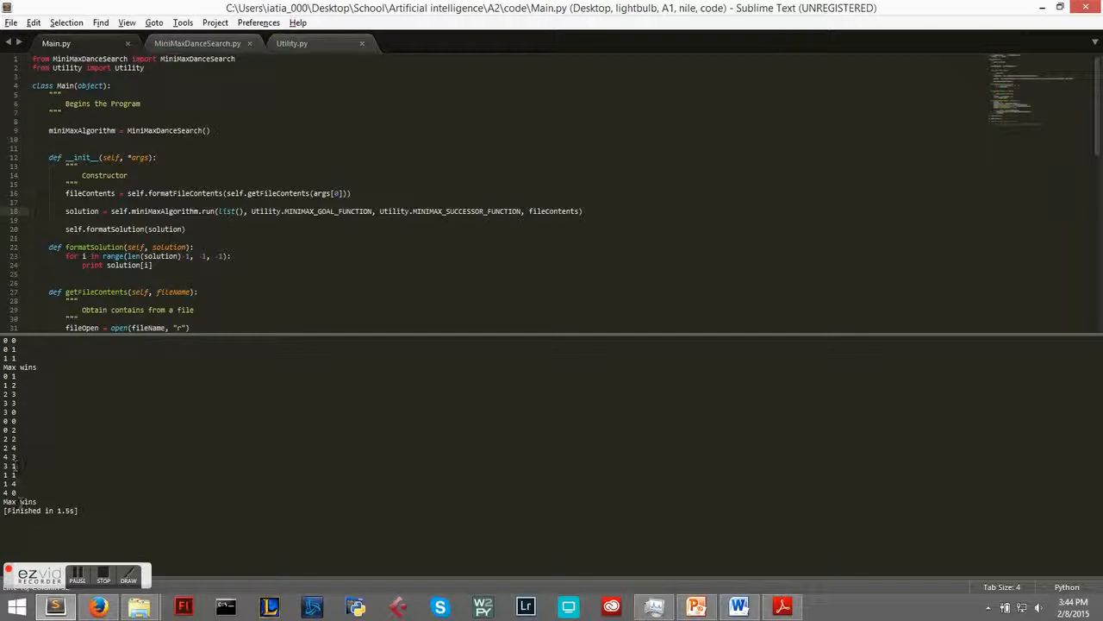
mouse_move(295, 332)
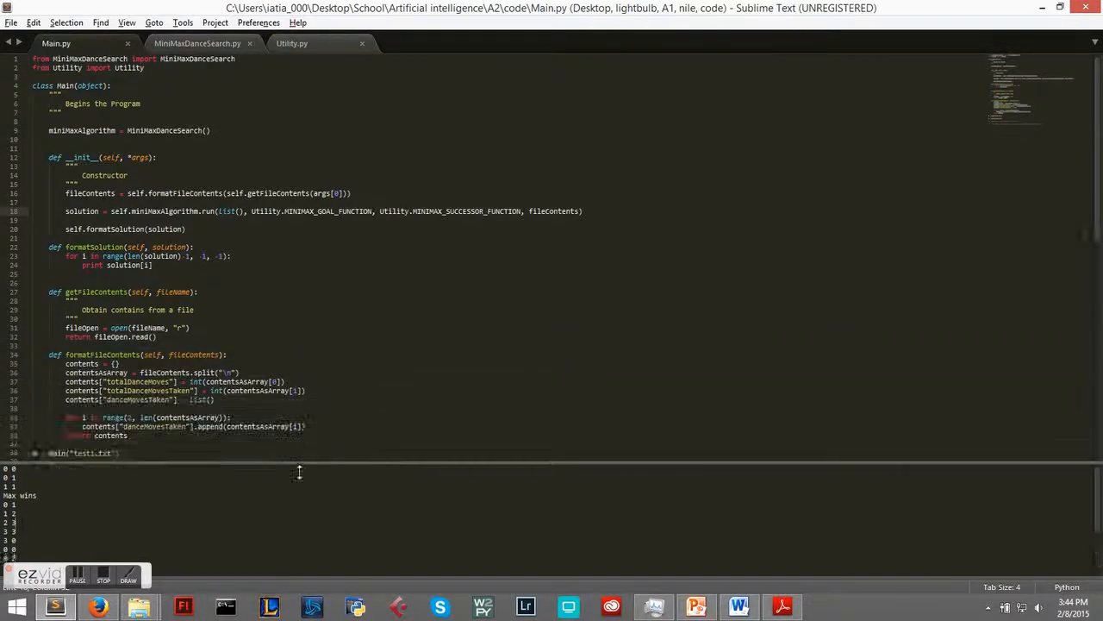
click(197, 43)
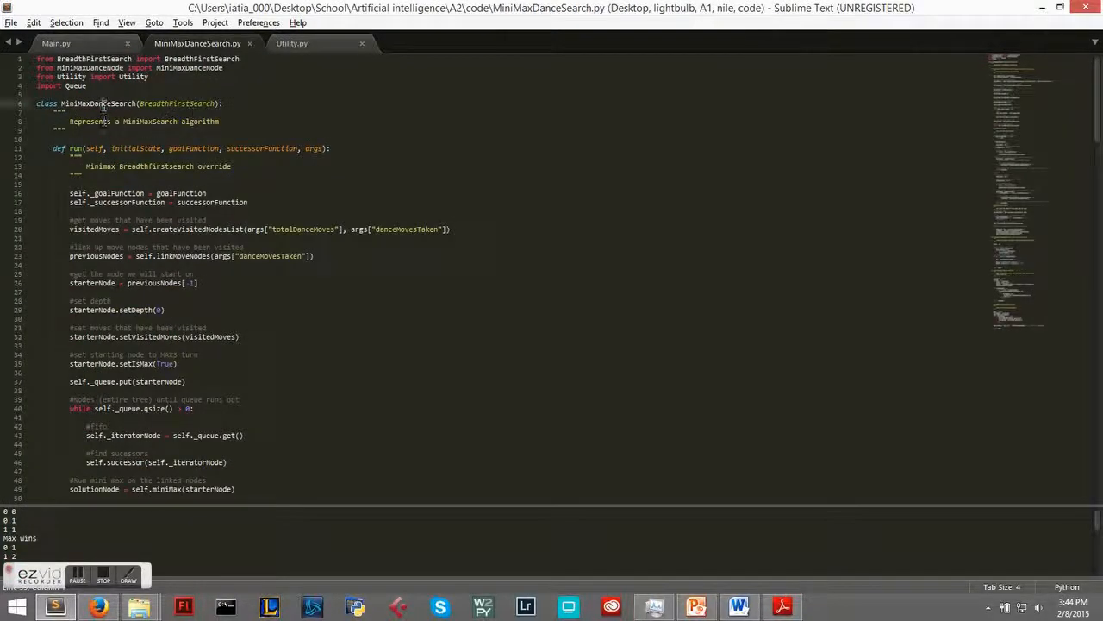
Step: Scroll through run() and miniMax in MiniMaxDanceSearch.py, then switch to Utility.py
scroll(down, 3)
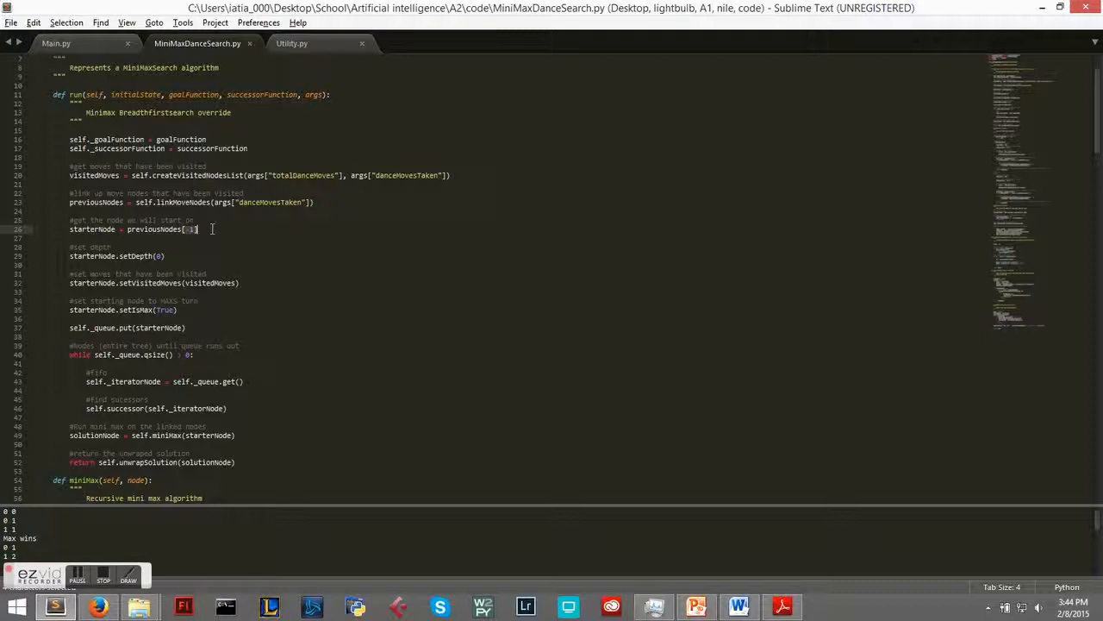
scroll(down, 3)
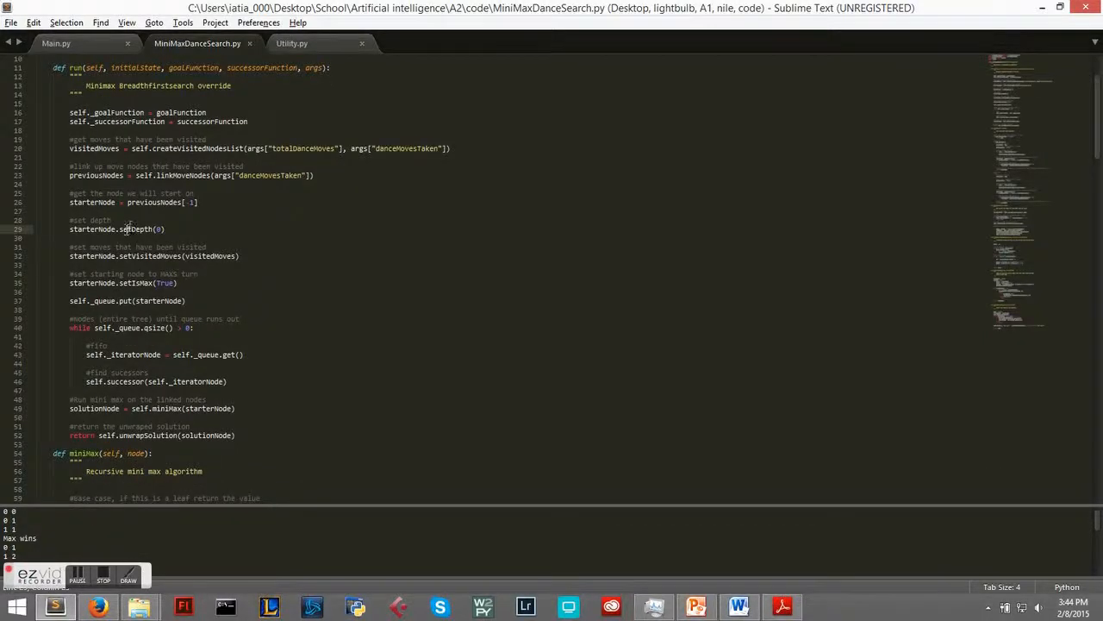
scroll(down, 3)
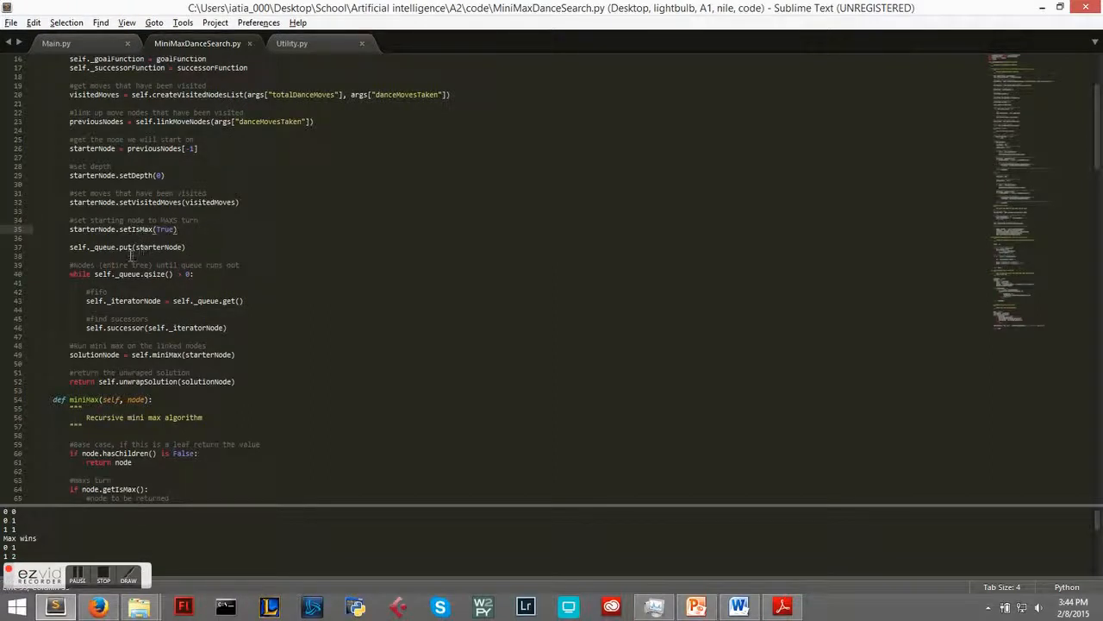
scroll(down, 3)
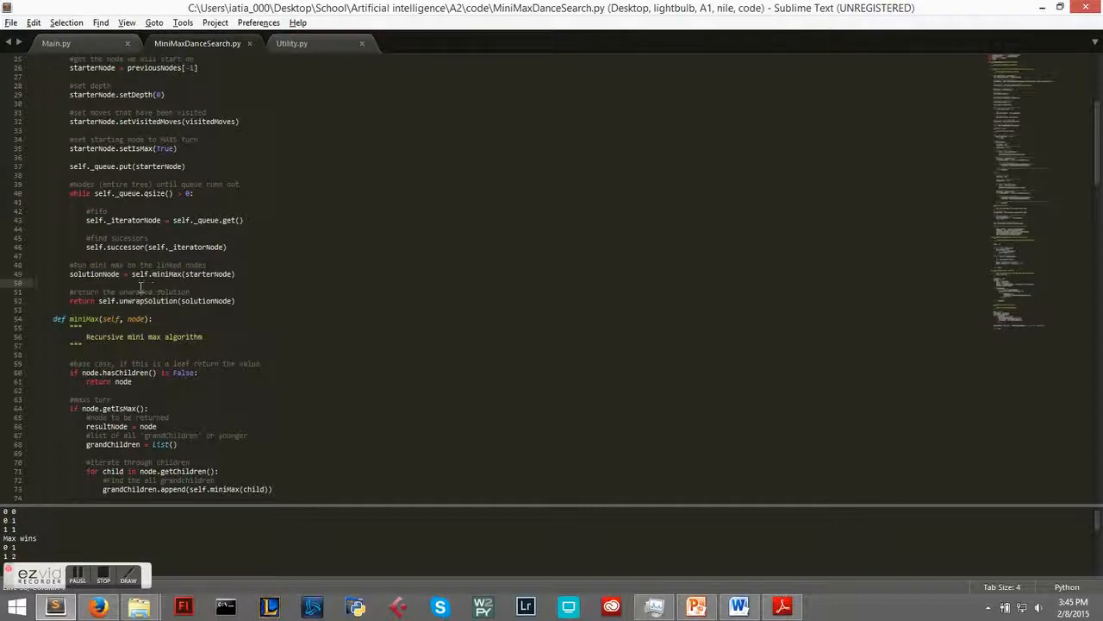
click(291, 43)
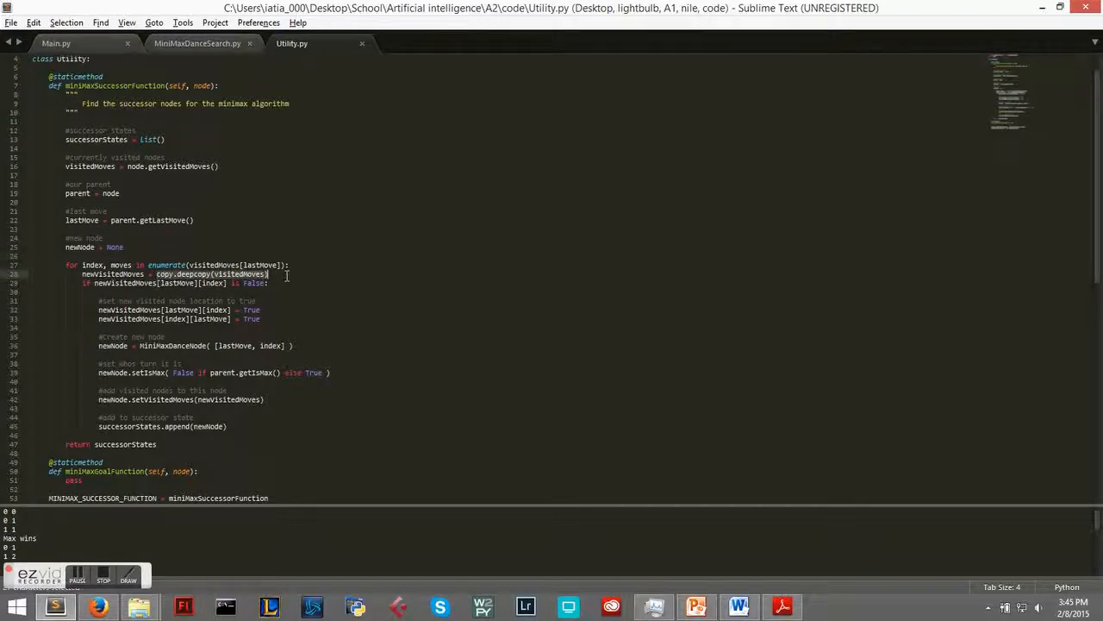
Step: Scroll through miniMaxSuccessorFunction, then return to MiniMaxDanceSearch.py's queue loop
scroll(down, 3)
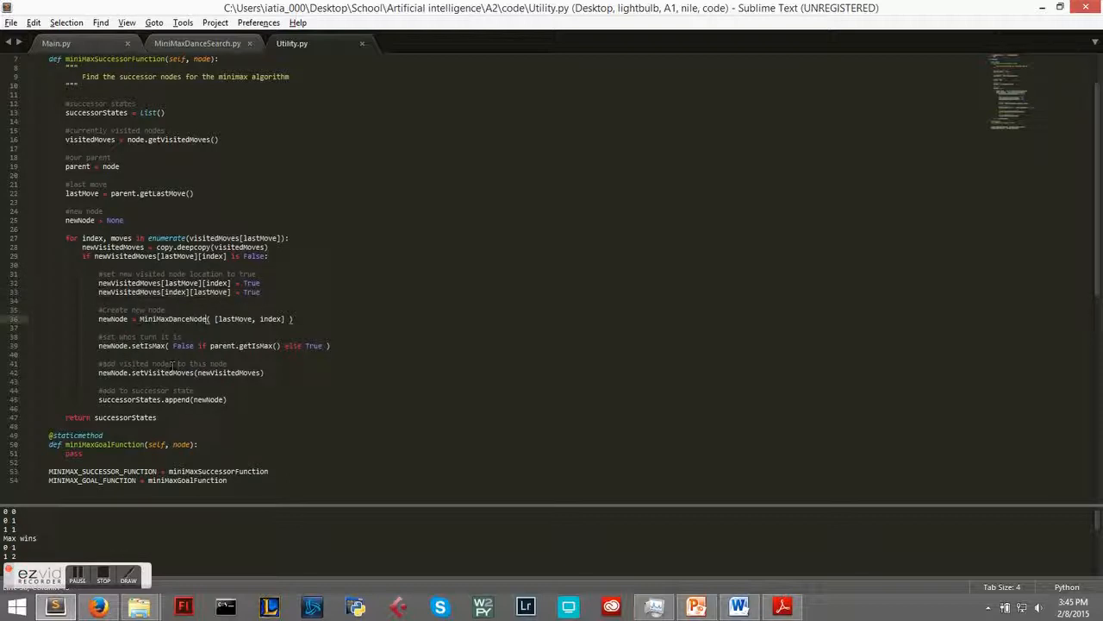
click(196, 43)
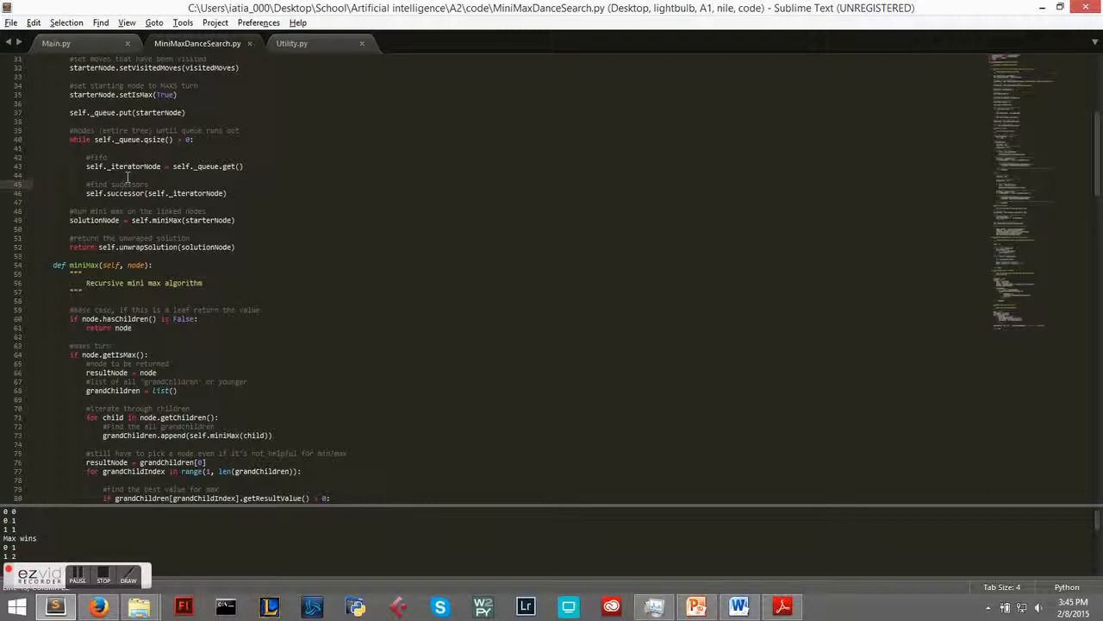
Step: Scroll into miniMax and select a word in its base-case condition
scroll(down, 3)
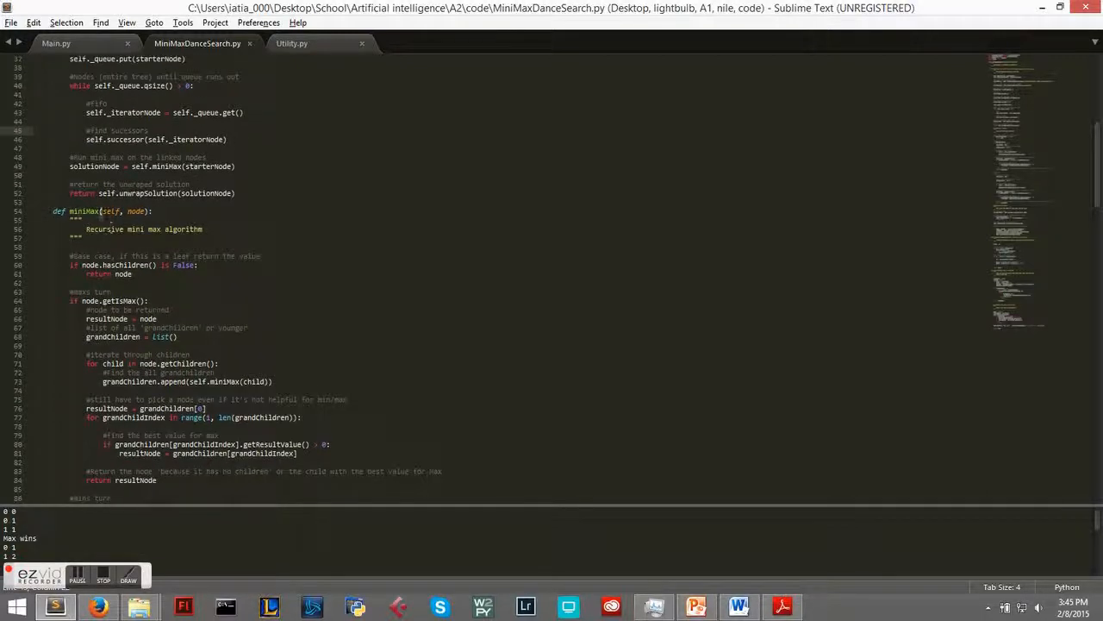
scroll(down, 3)
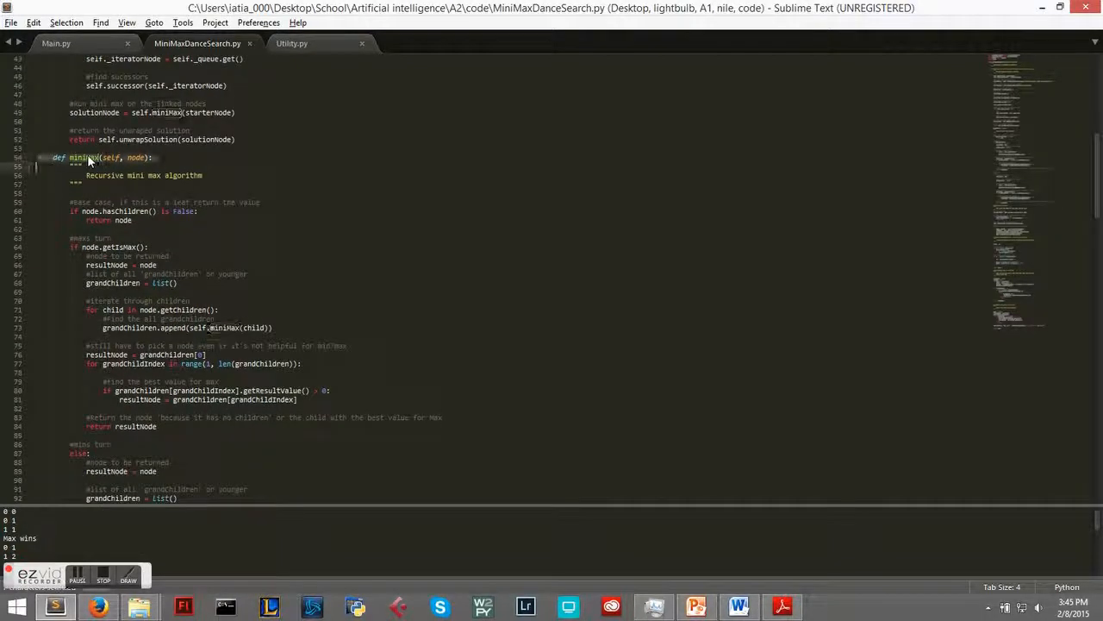
scroll(down, 3)
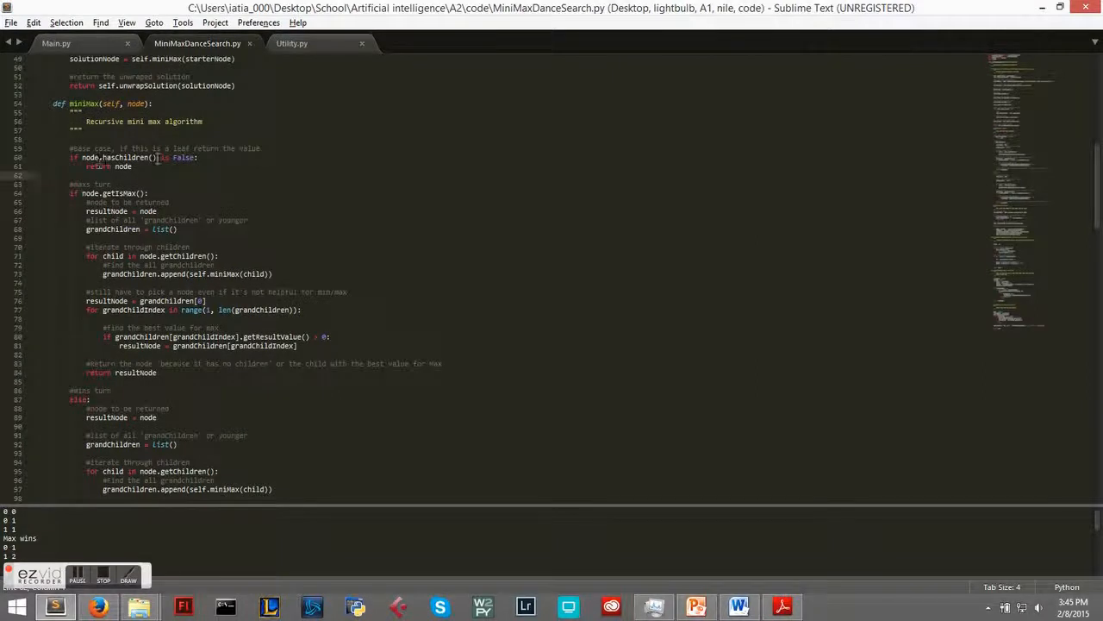
double_click(123, 167)
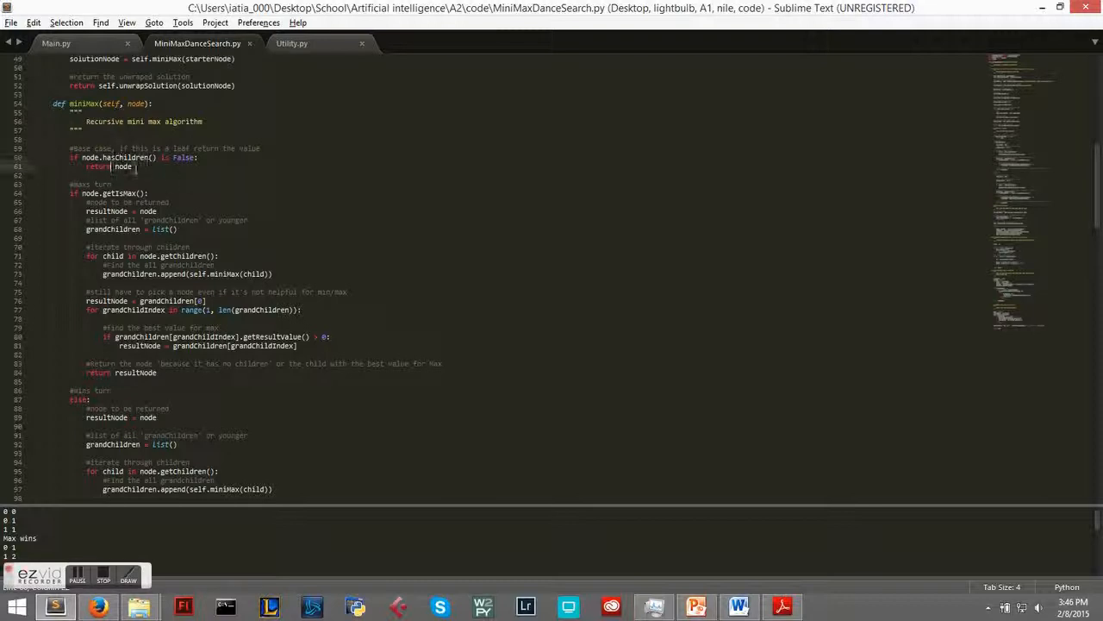
Step: Scroll through miniMax's max and min branches, then bring up Main.py's Main class
scroll(down, 3)
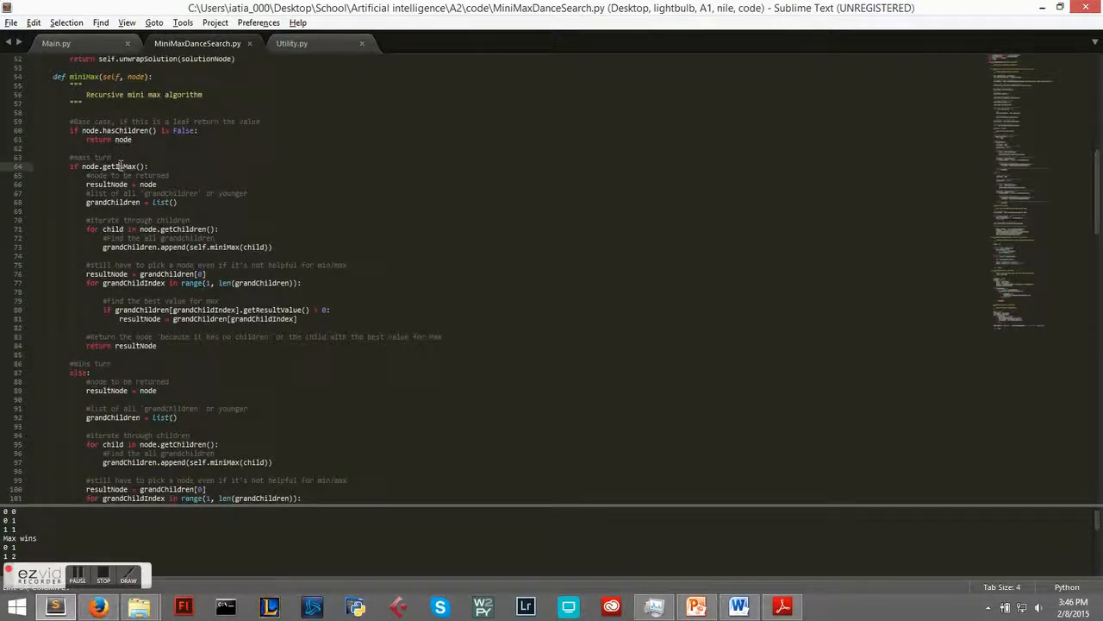
scroll(down, 3)
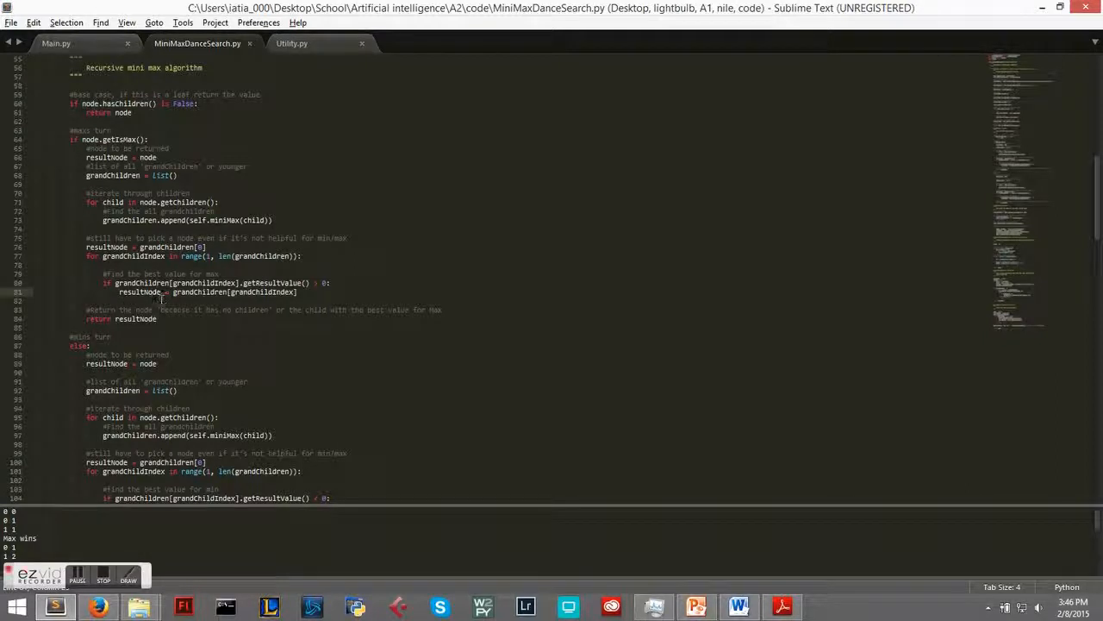
scroll(down, 3)
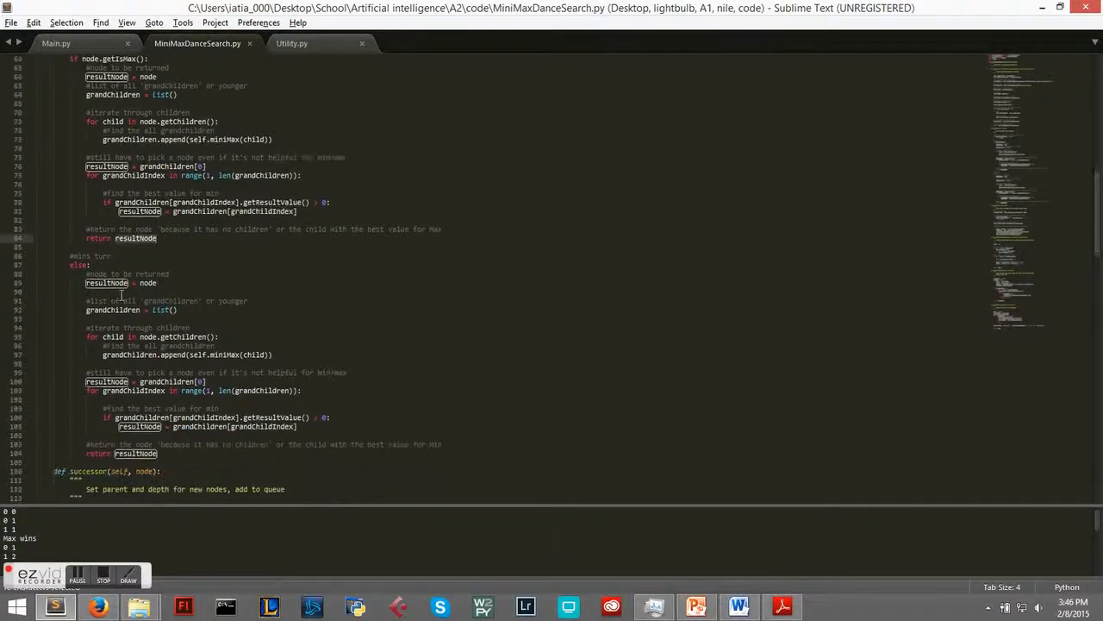
scroll(down, 3)
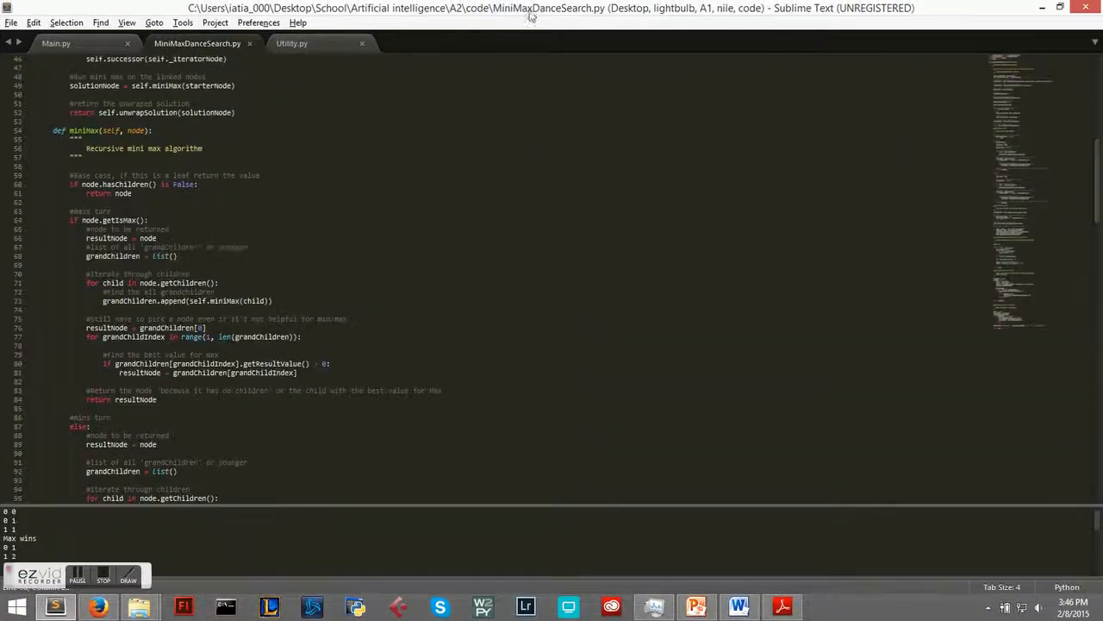
scroll(down, 3)
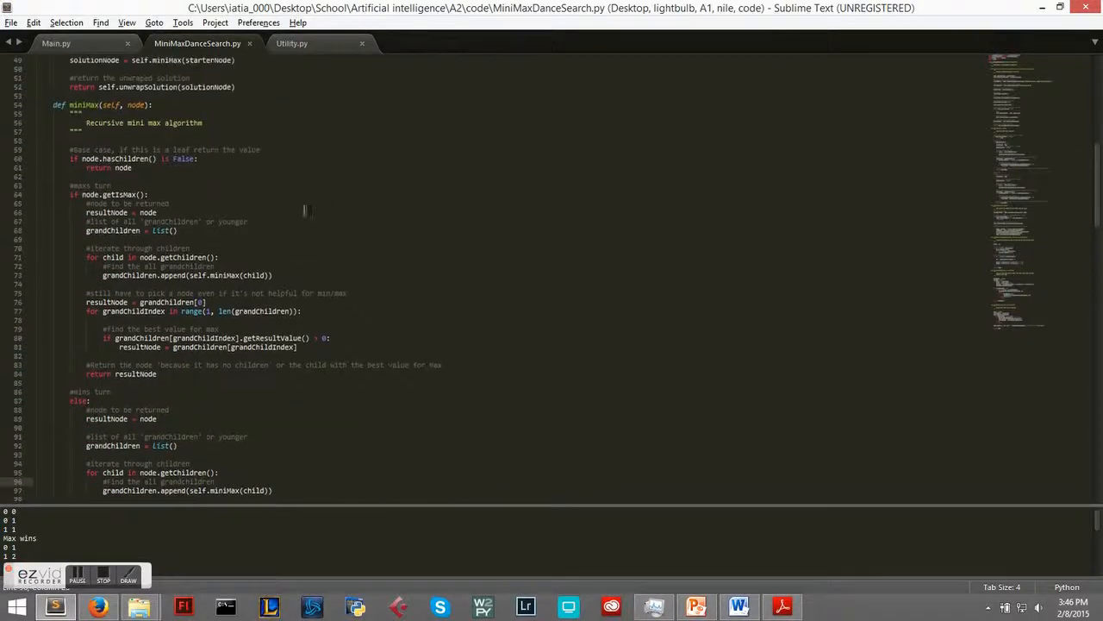
click(56, 43)
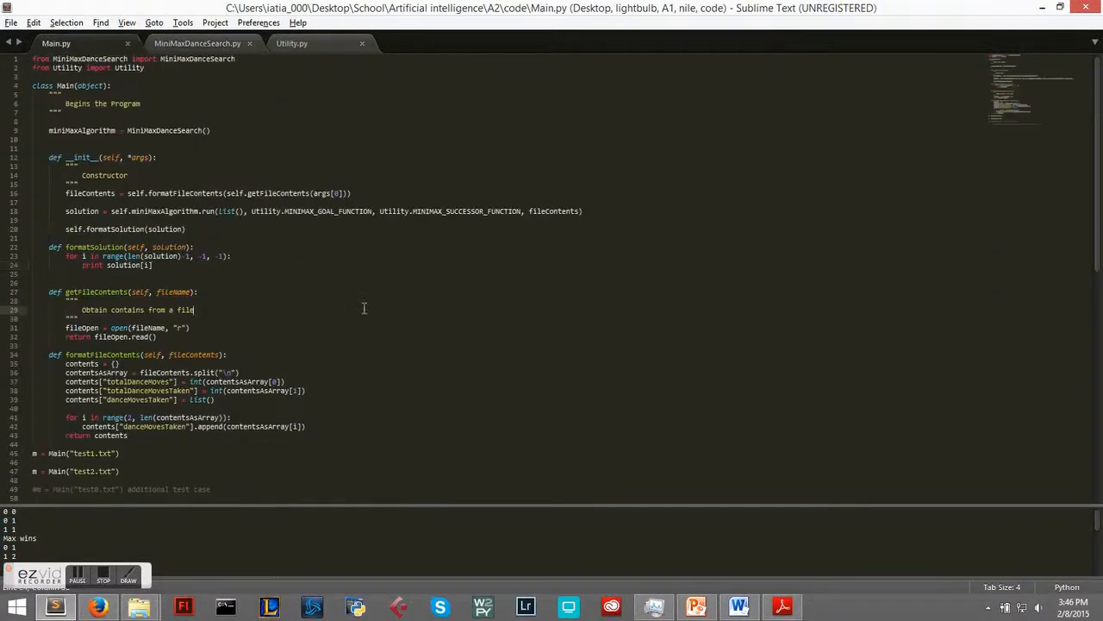